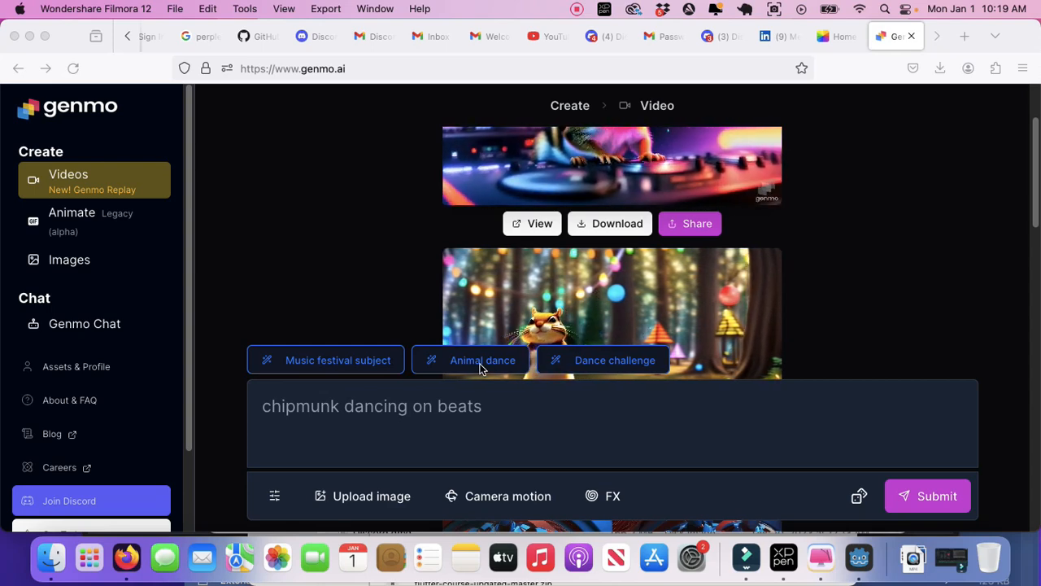
Erase the old prompt ending back to just 'chipmunk', removing 'dance'.
left_click(482, 360)
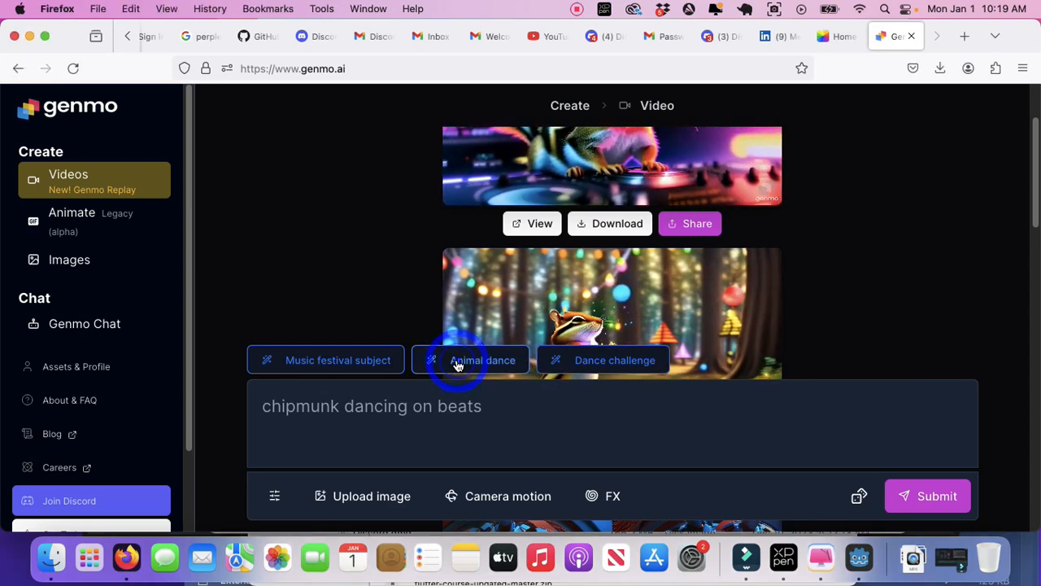
mouse_move(482, 359)
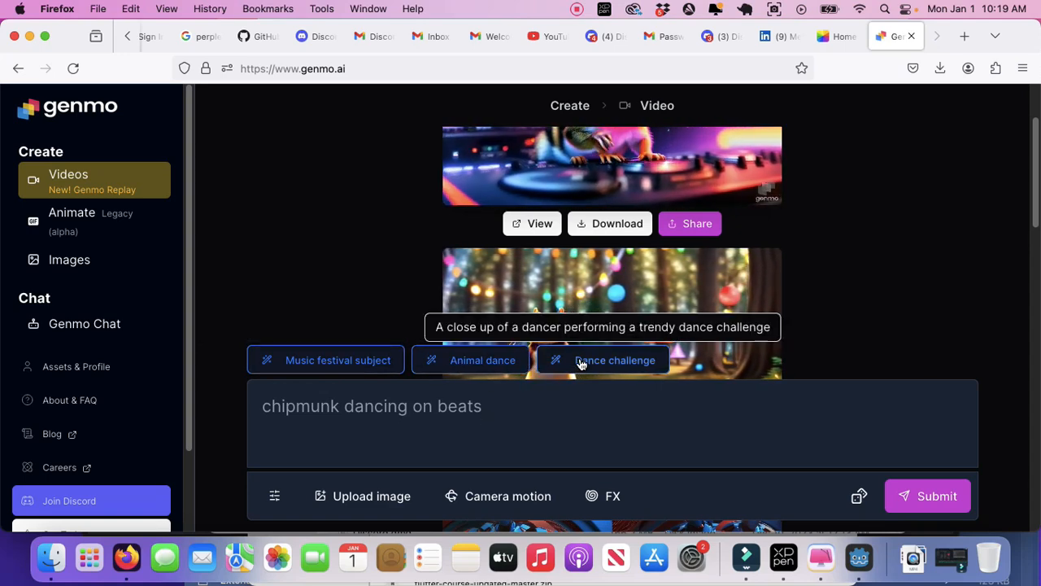
left_click(487, 406)
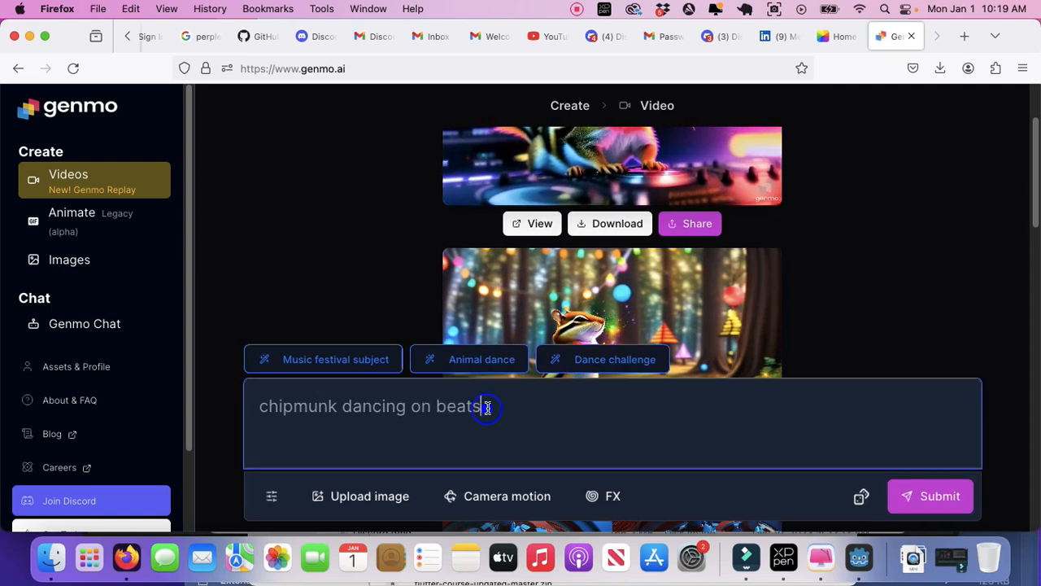
key("Backspace")
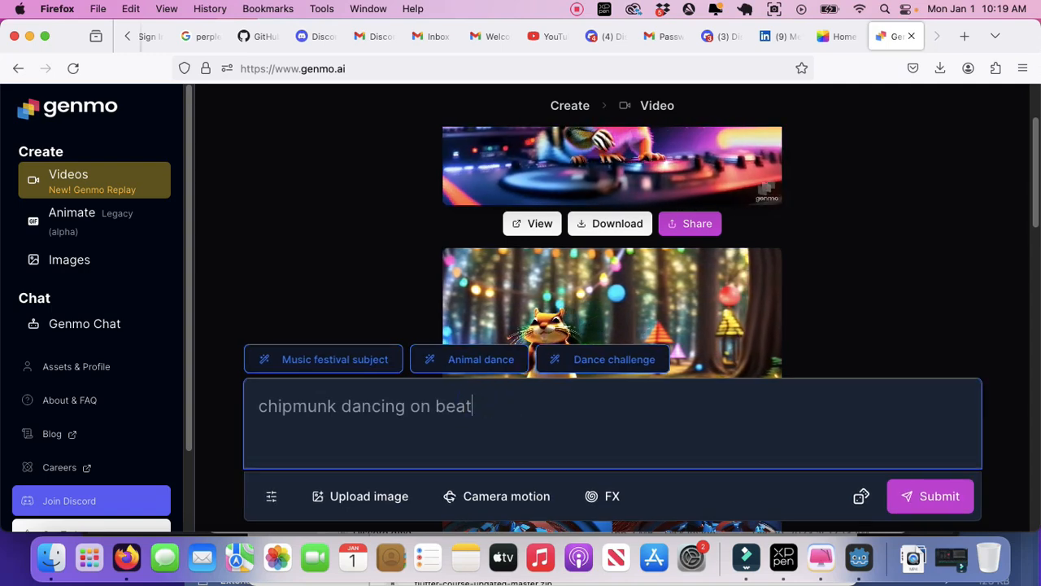
key("Backspace")
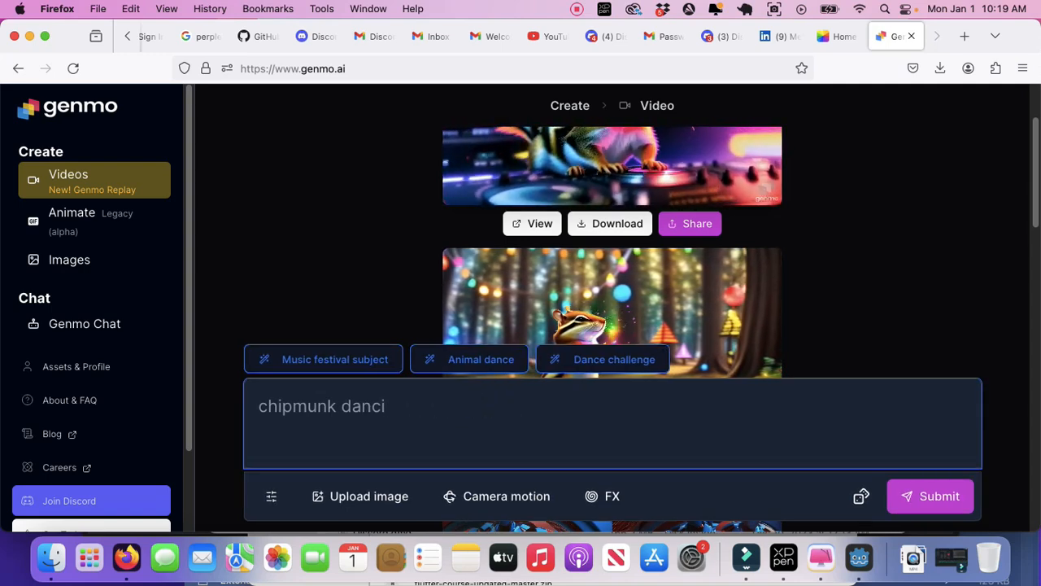
key("BackSpace")
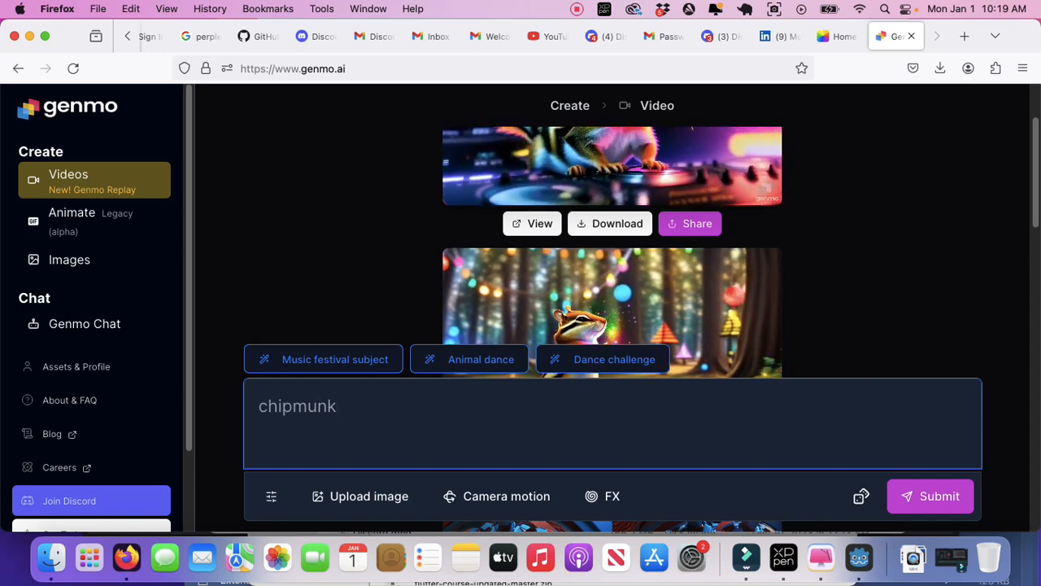
key("Backspace")
type(" dance group")
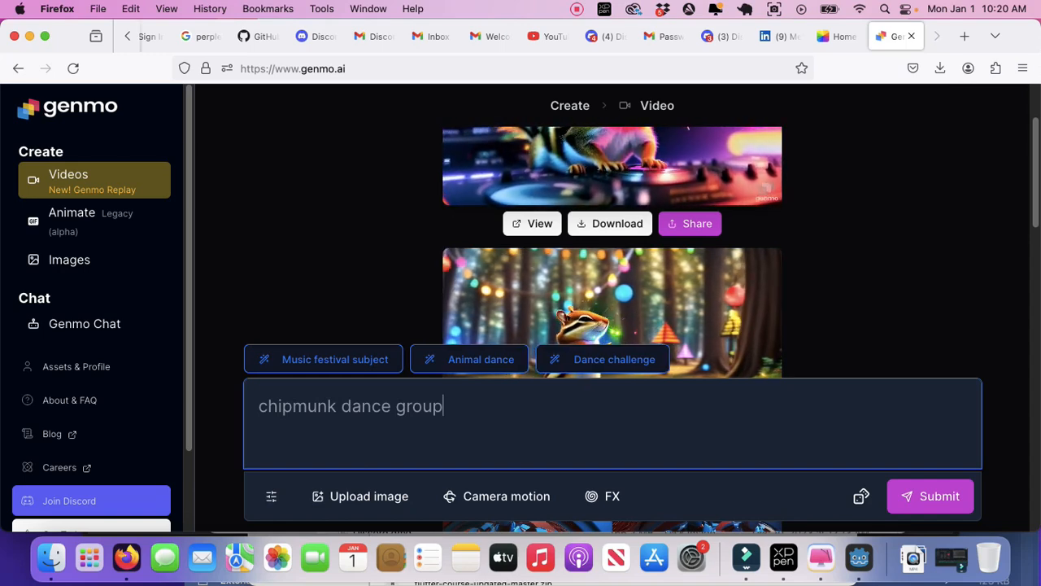
key("Backspace")
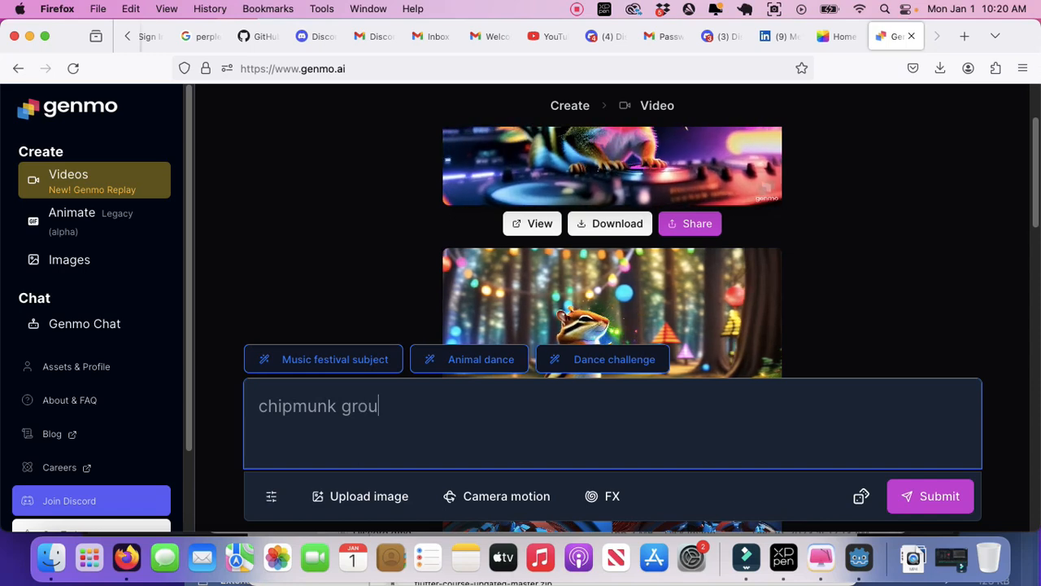
Write 'group dancing for a crowd of chinese people' after 'chipmunk'.
type("p")
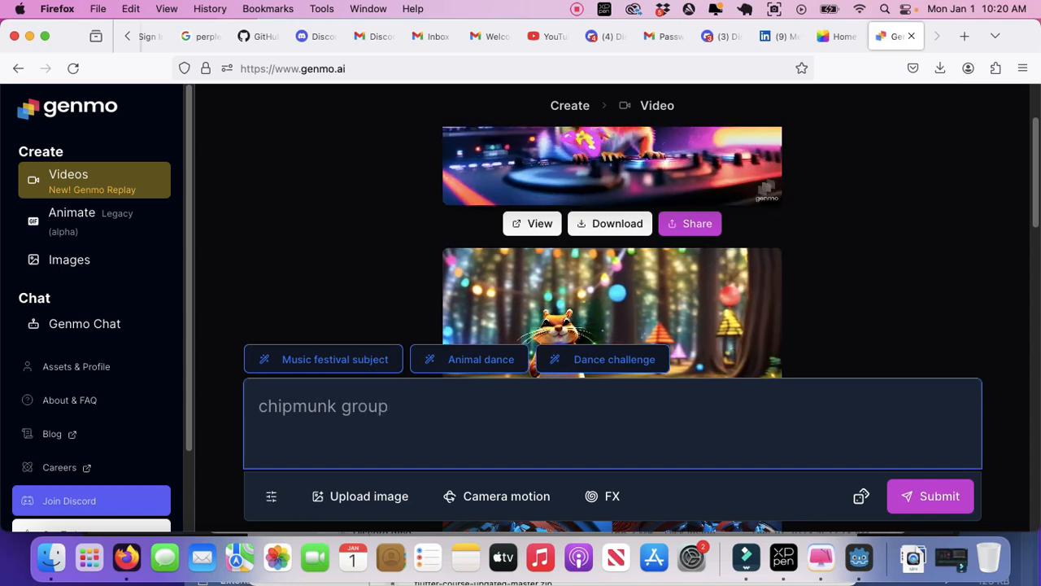
type("dancing for a")
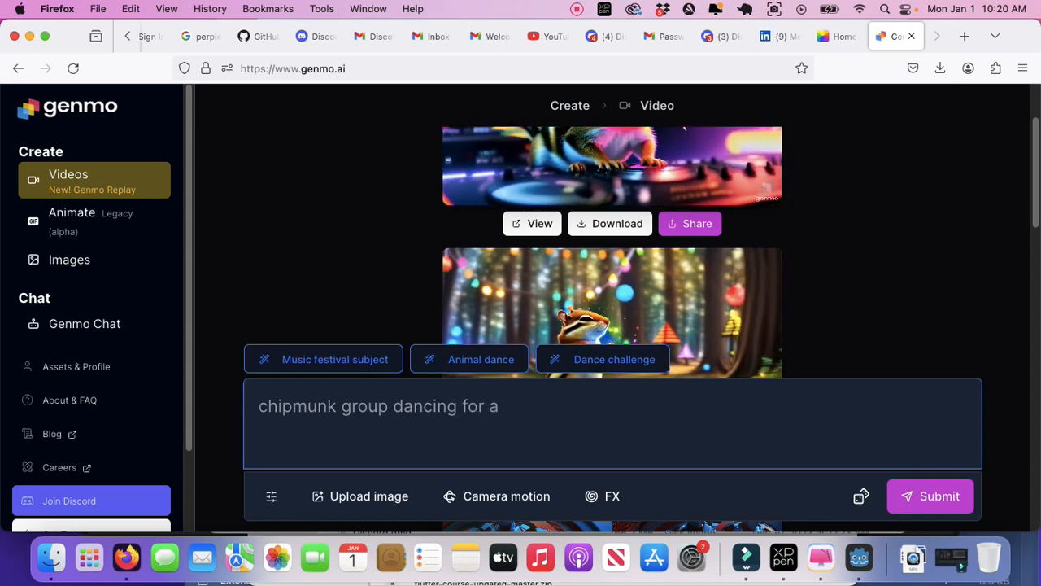
type("crowd of")
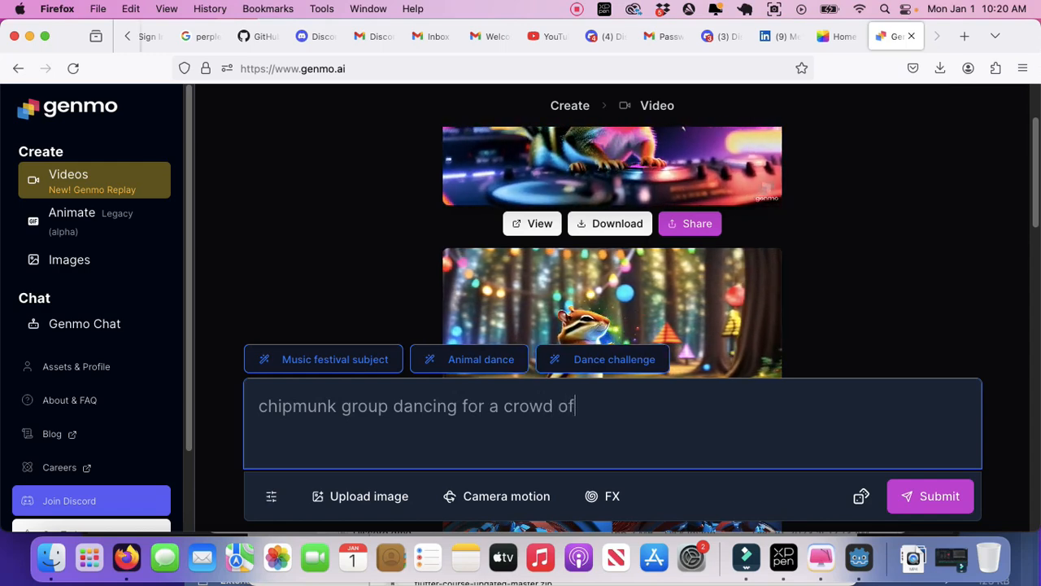
type("chinese people")
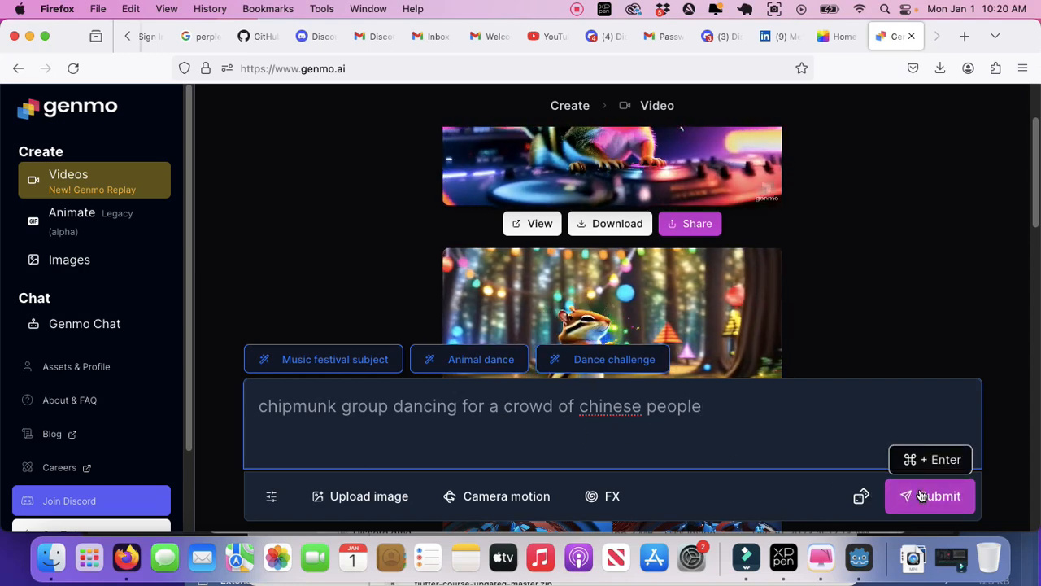
Generate the chipmunk group video, then cut the prompt back to '2 chipmunk'.
left_click(929, 495)
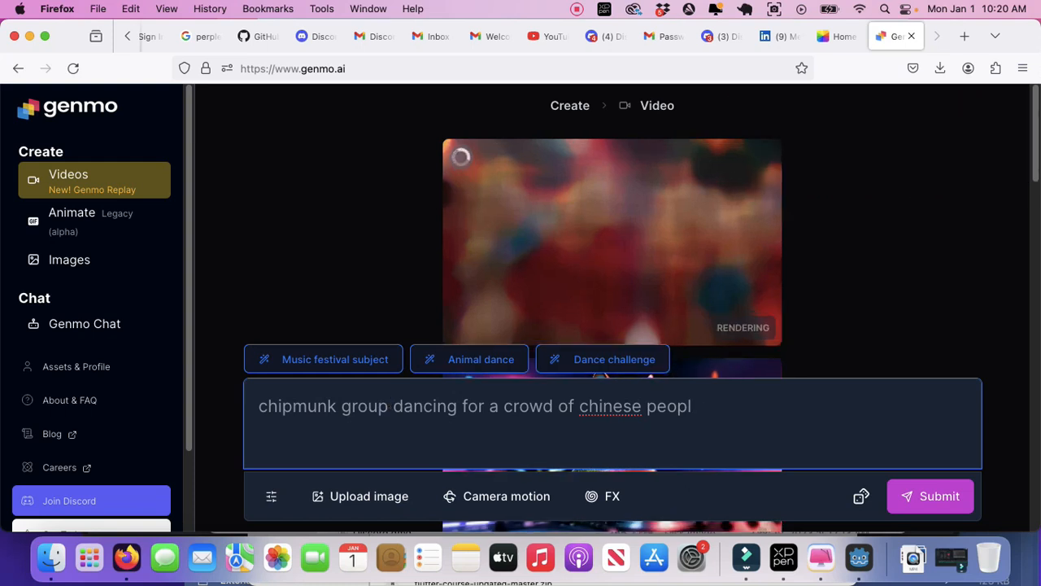
key("BackSpace")
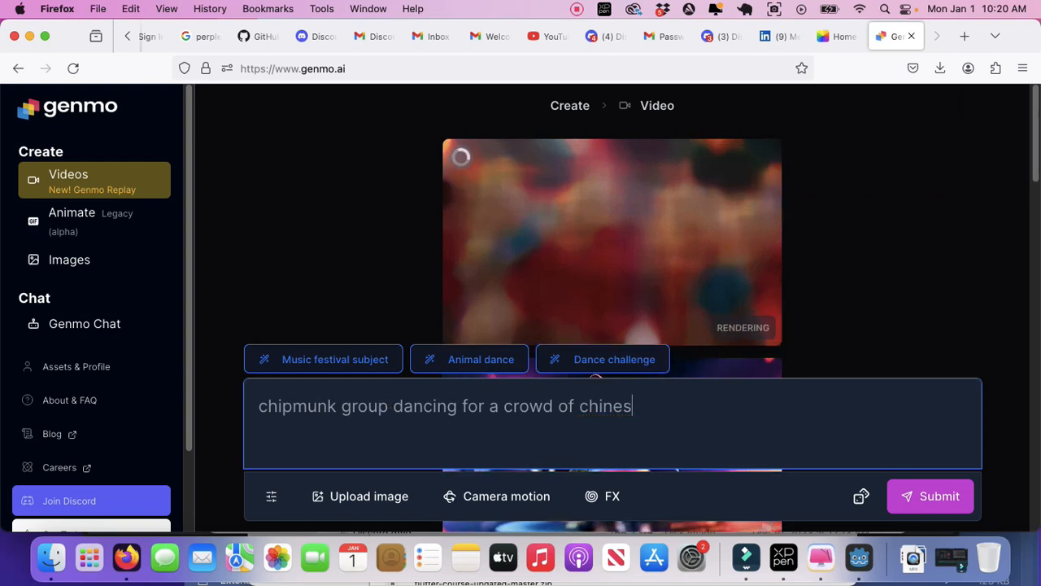
key("backspace")
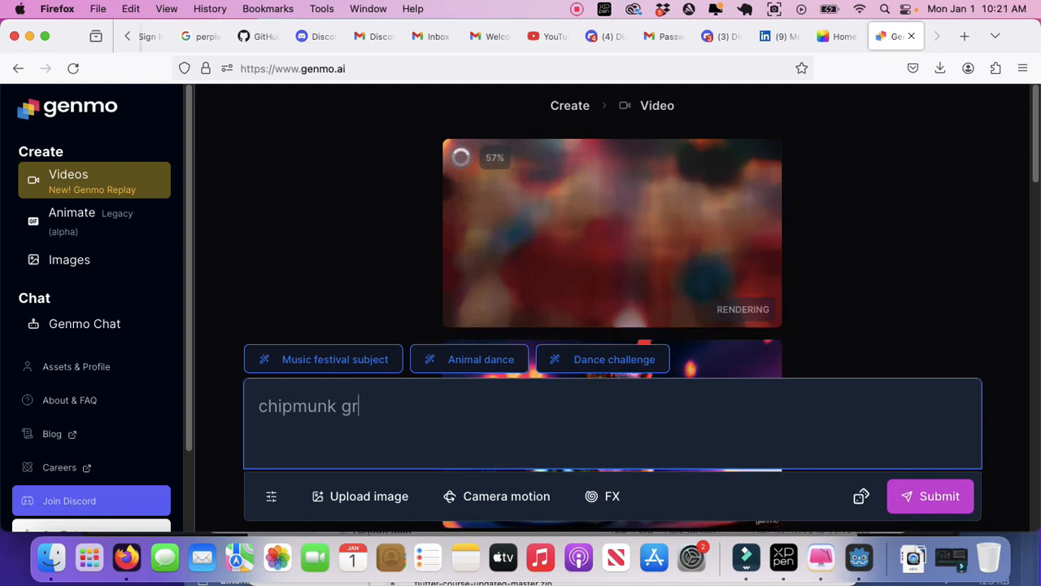
key("Backspace")
type("2 ")
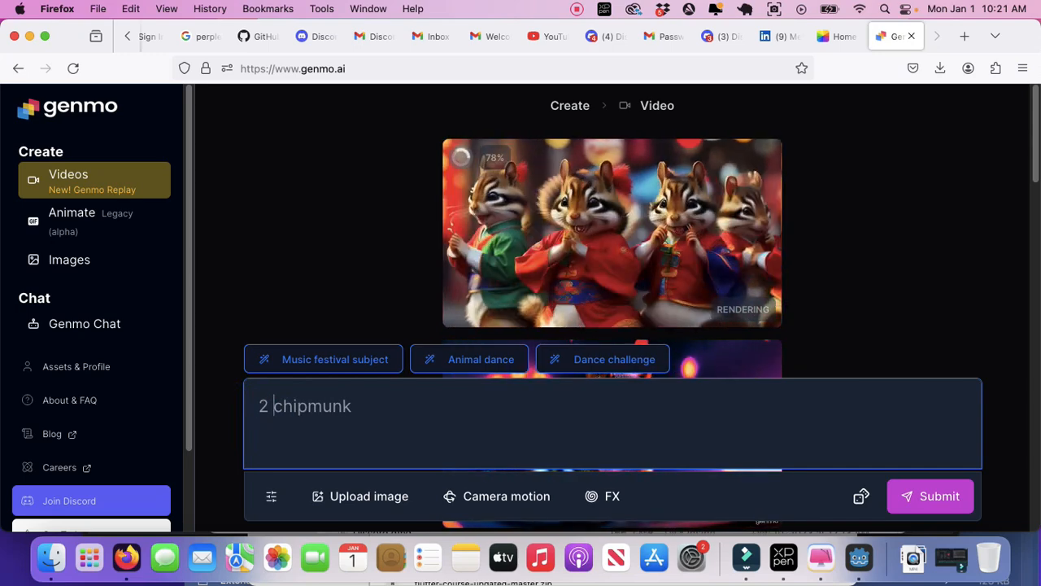
key("Backspace")
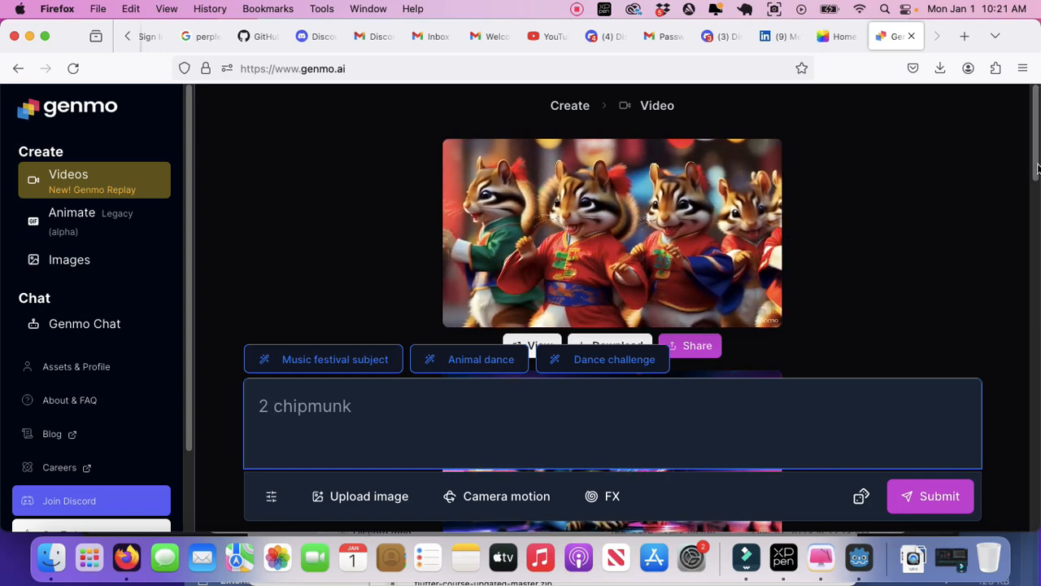
Erase the '2 chipmunk' text so the prompt box is empty.
scroll("down", 3)
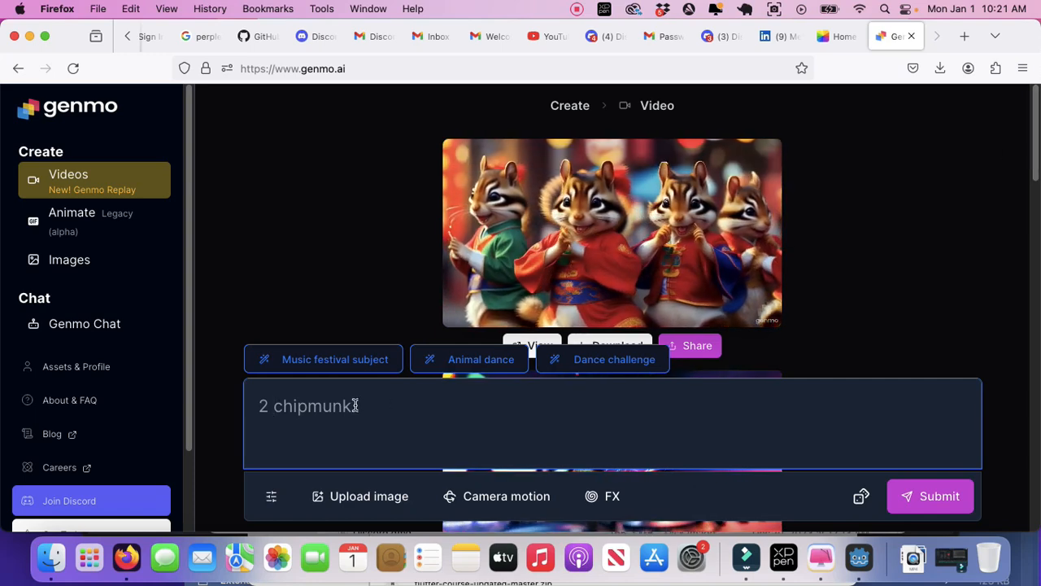
key("Backspace")
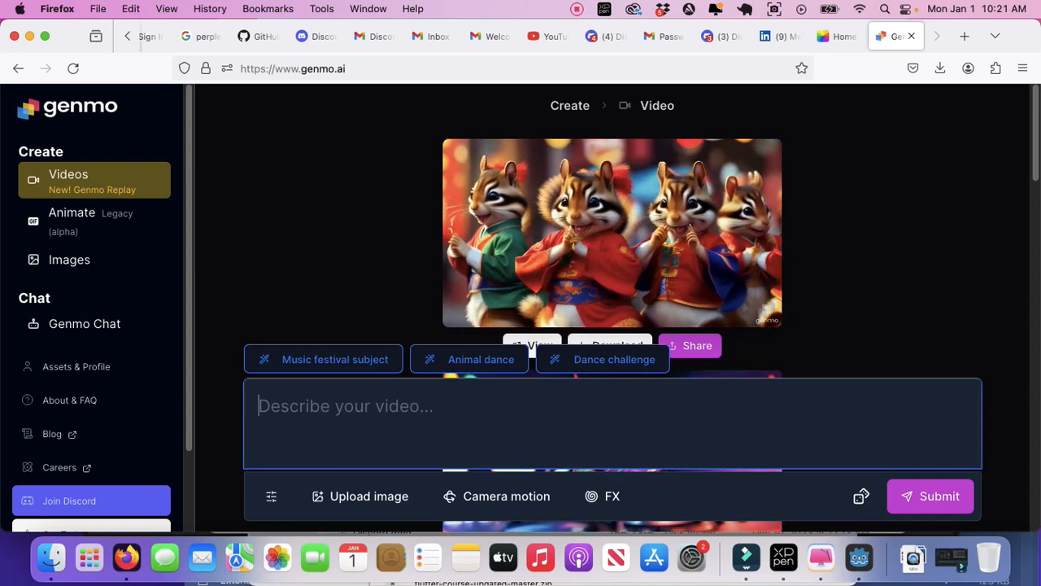
Write 'Chipmunk dancing in africa' in the empty prompt box.
type("C")
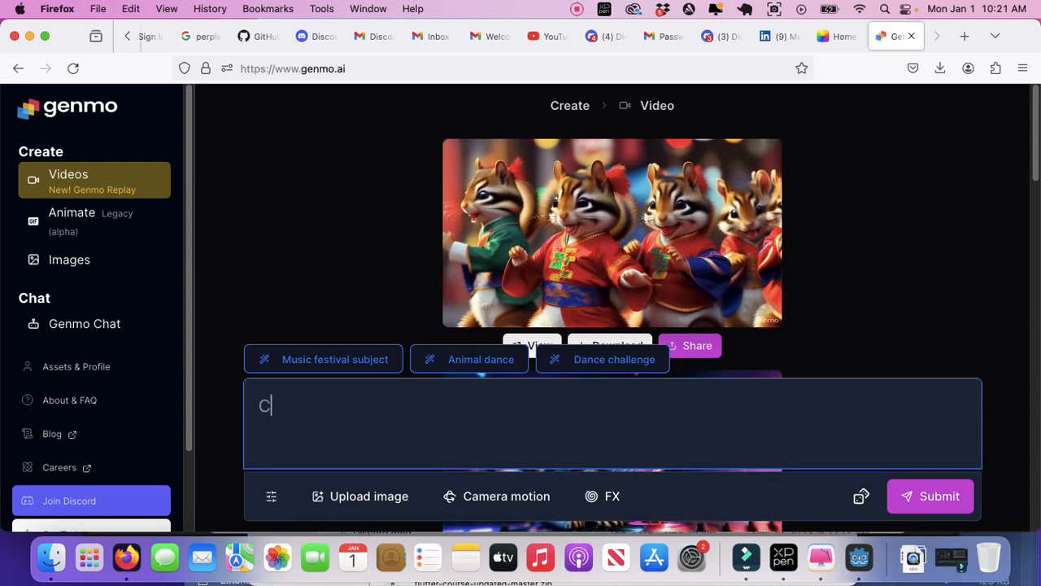
type("hip")
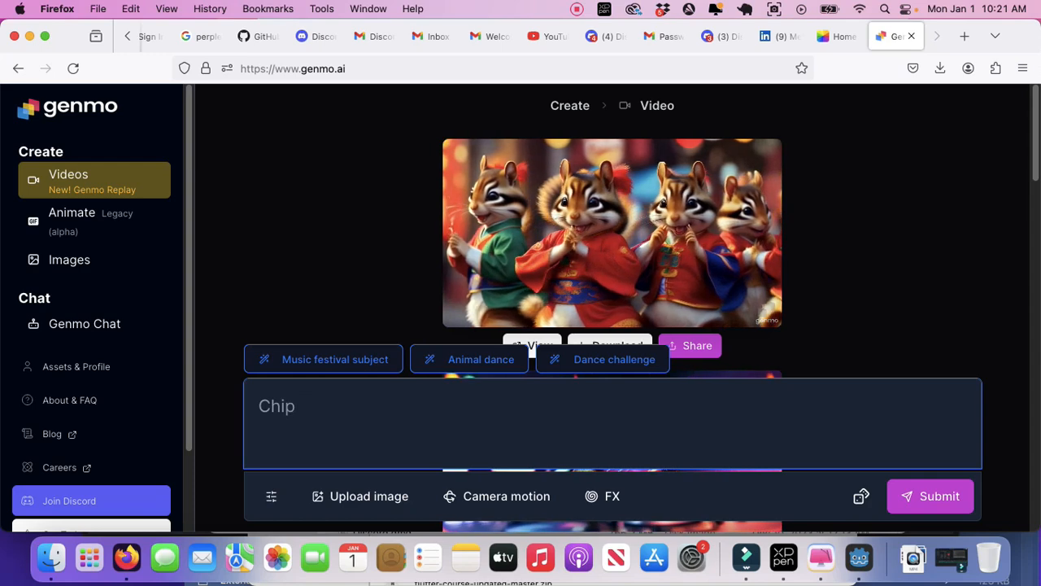
type("munk")
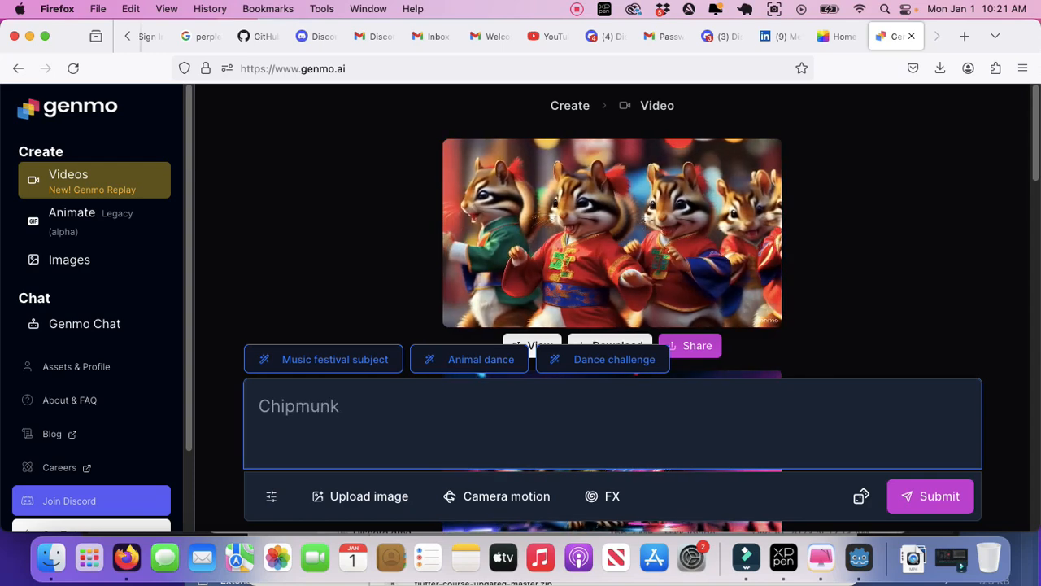
type("dancing in a")
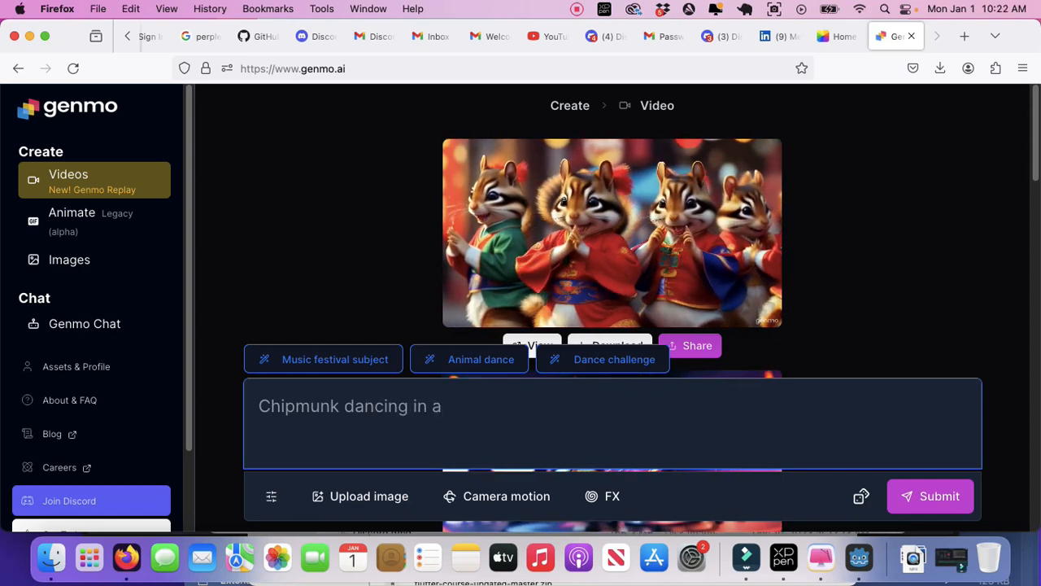
type("frica")
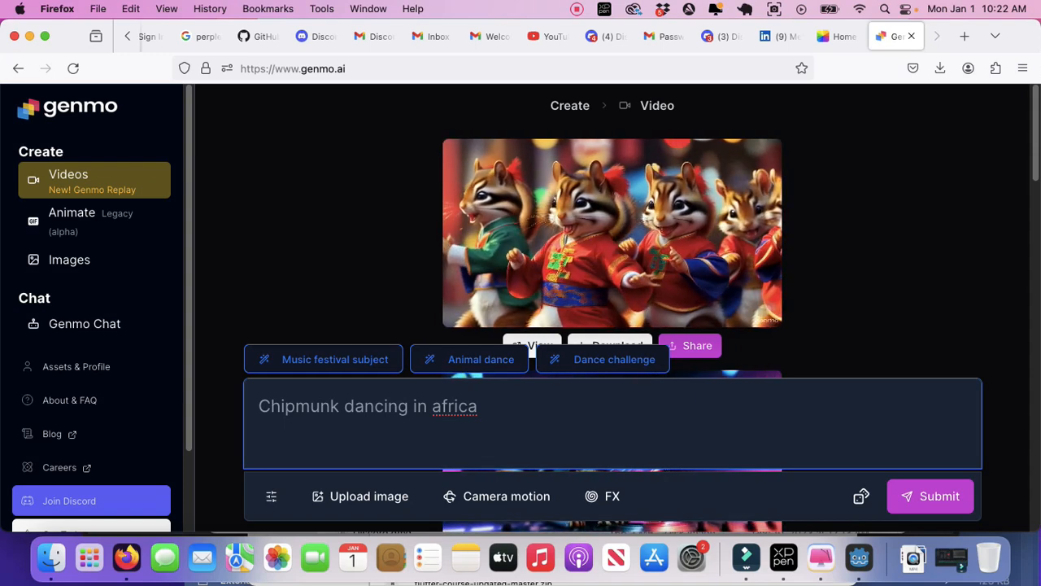
Replace lowercase 'africa' with capitalised 'Africa'.
key("BackSpace")
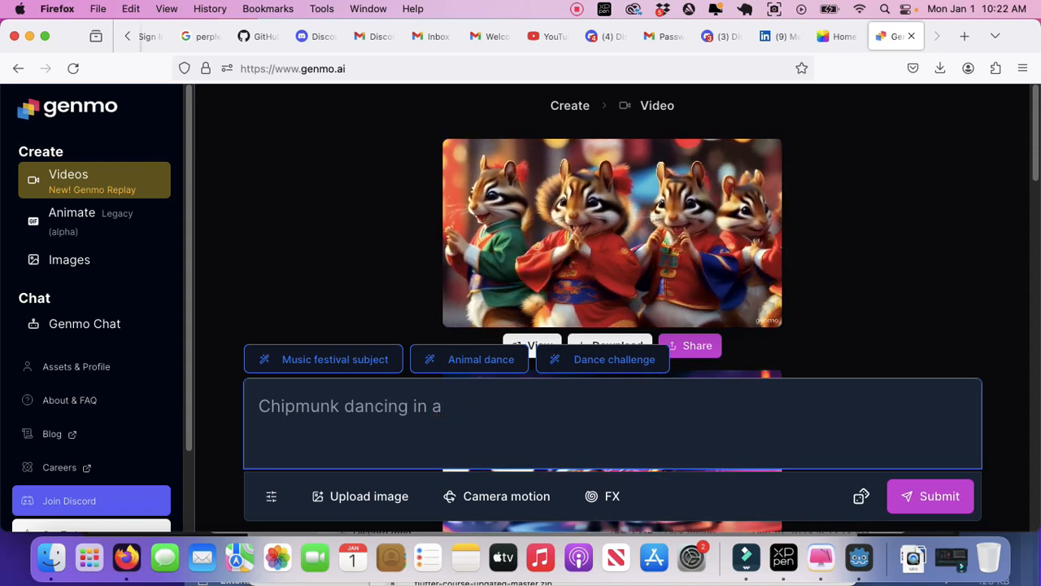
key("Backspace")
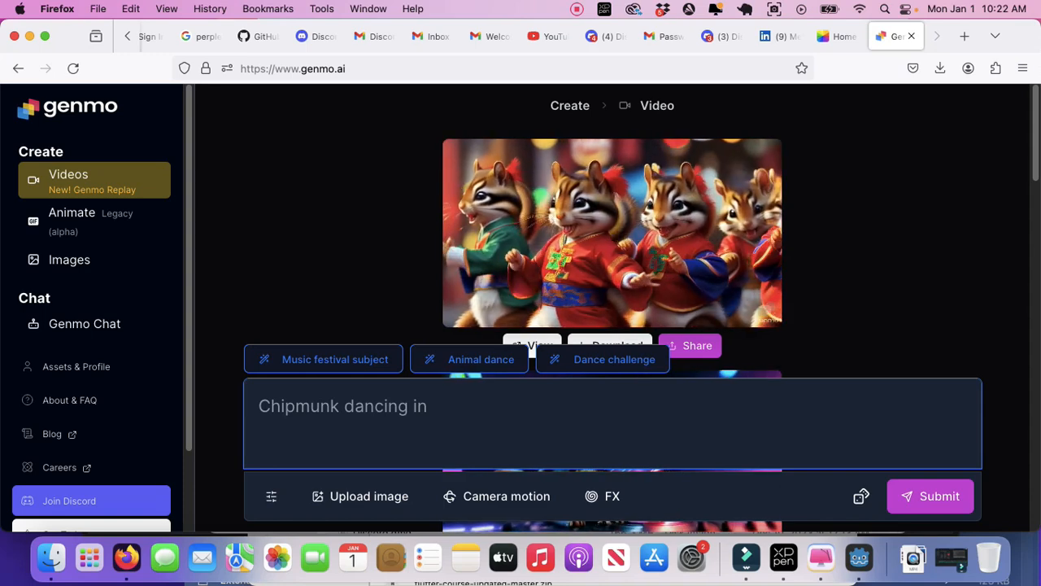
type("Africa")
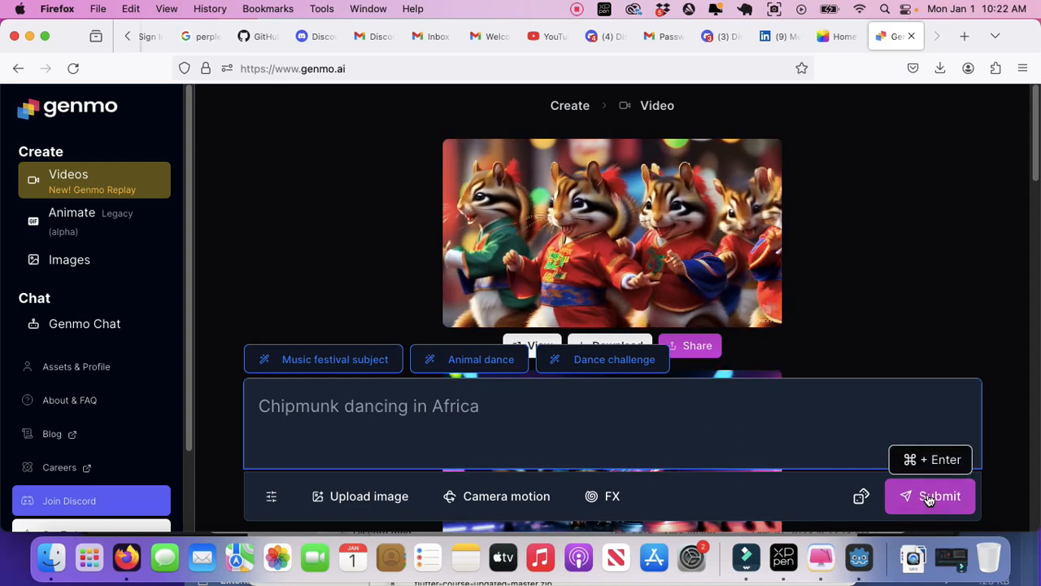
Submit the 'Chipmunk dancing in Africa' prompt to start rendering the new clip.
left_click(931, 496)
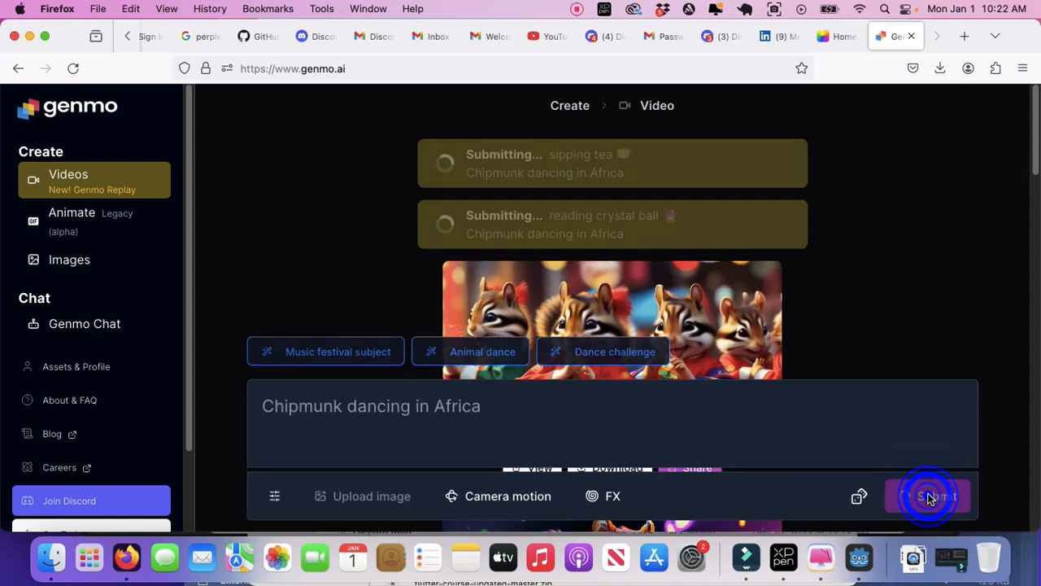
left_click(927, 496)
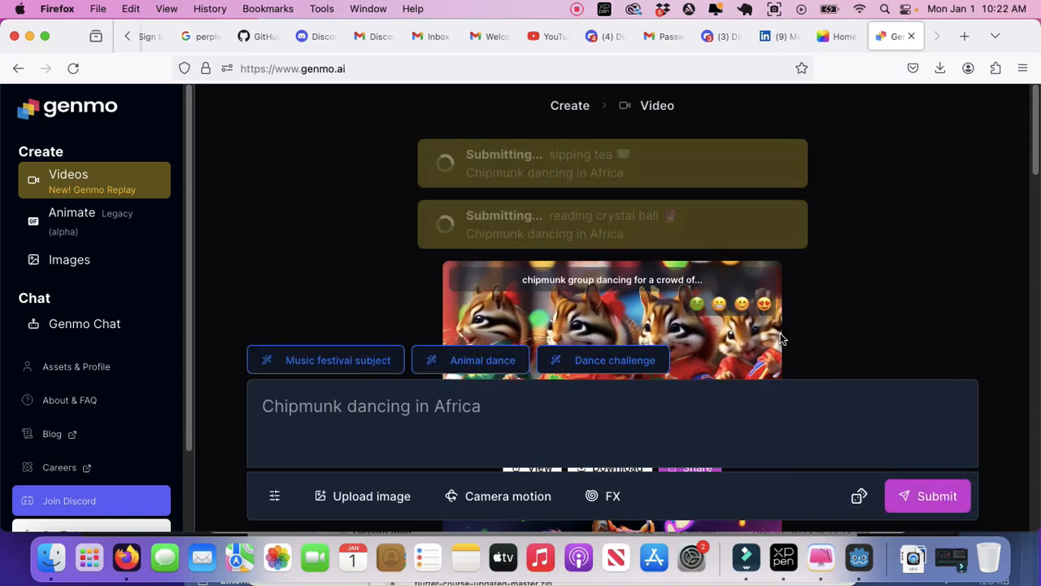
left_click(928, 494)
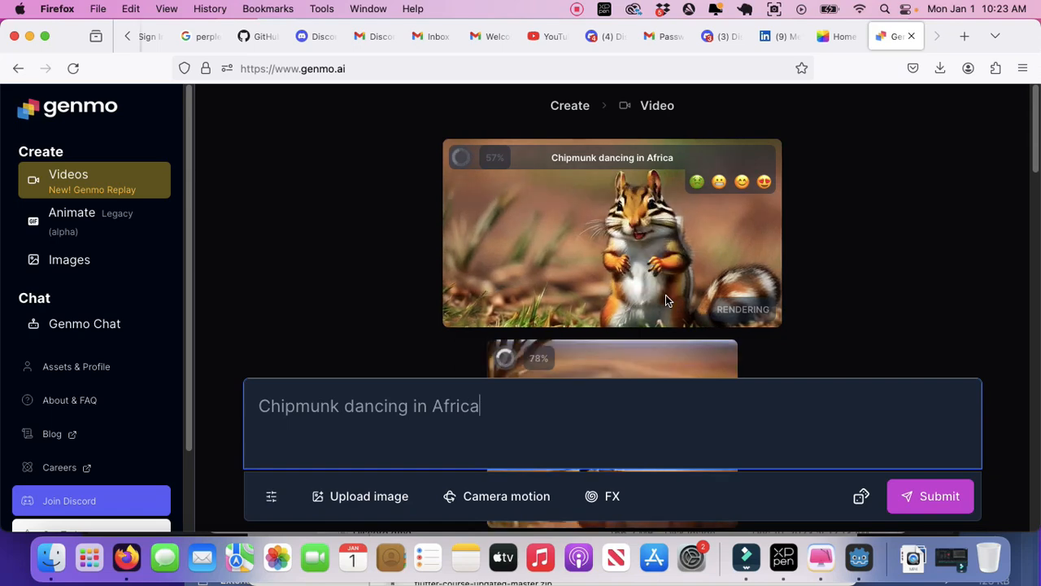
mouse_move(784, 349)
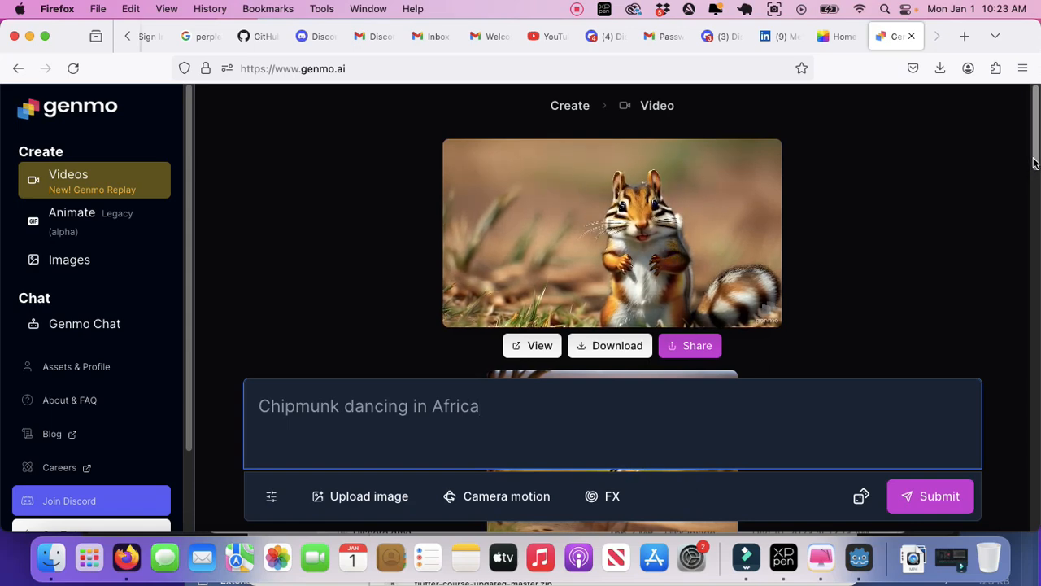
scroll("down", 3)
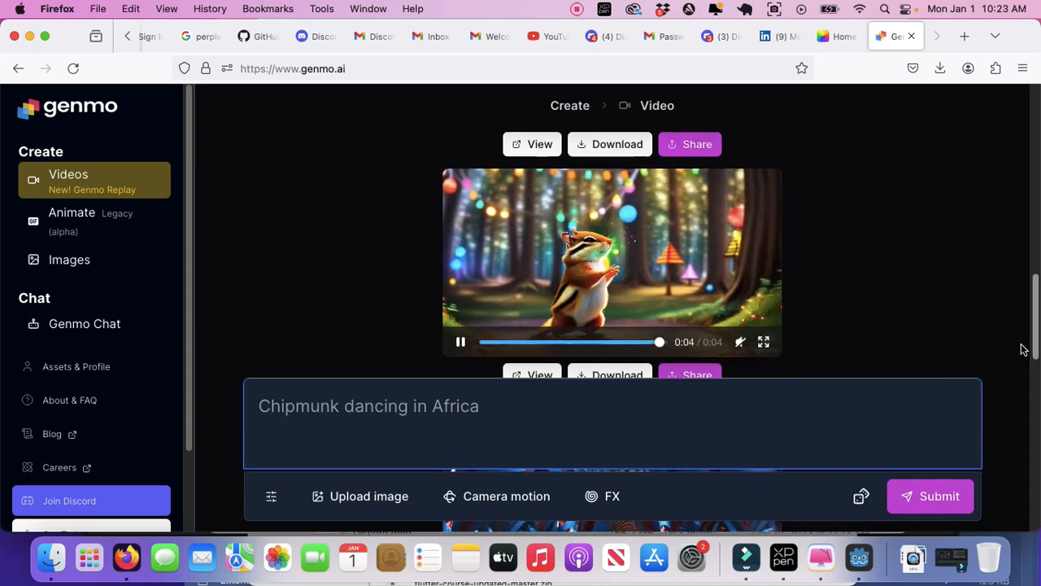
scroll("down", 3)
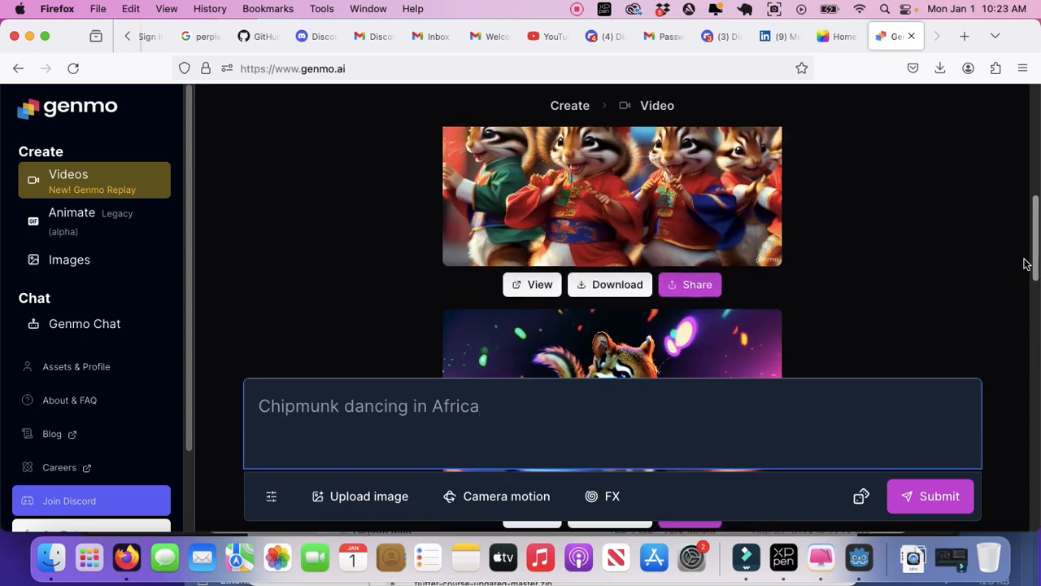